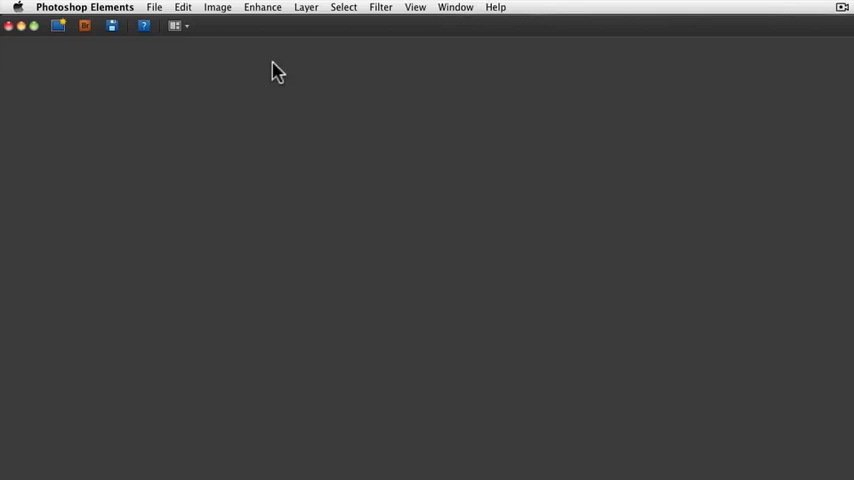
mouse_move(278, 38)
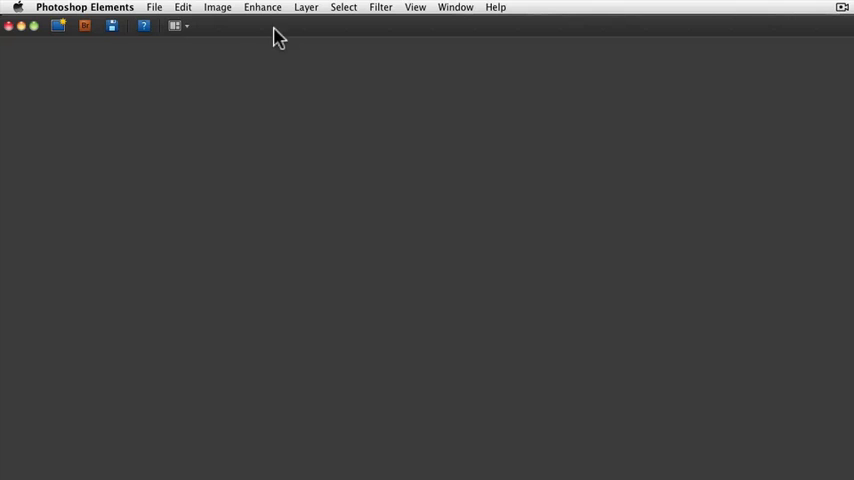
Check the File menu's recent files, then open the Photoshop Elements menu to reach Preferences
left_click(154, 7)
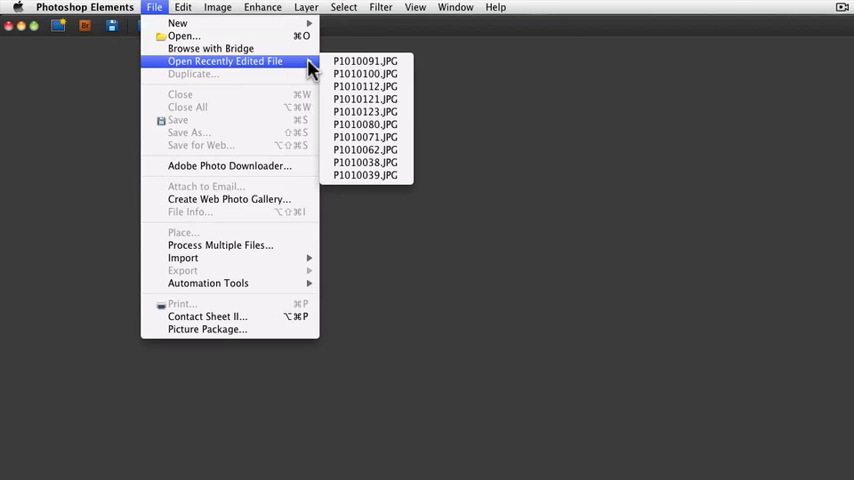
mouse_move(365, 61)
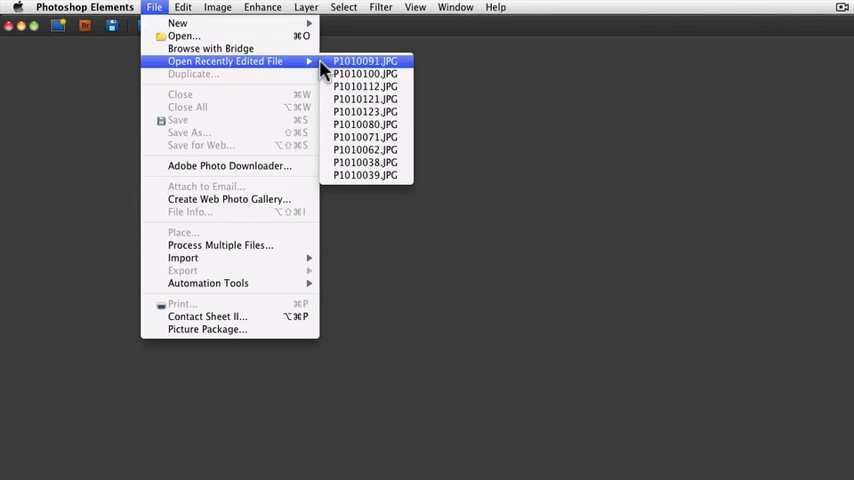
mouse_move(345, 137)
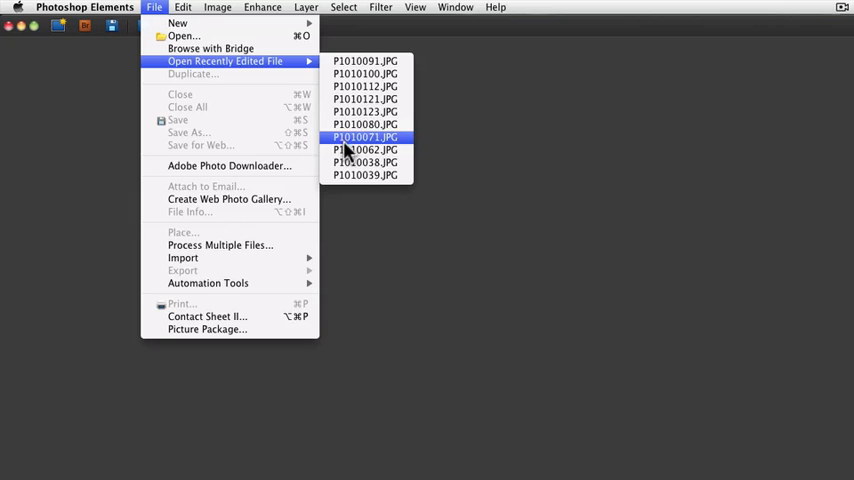
mouse_move(345, 73)
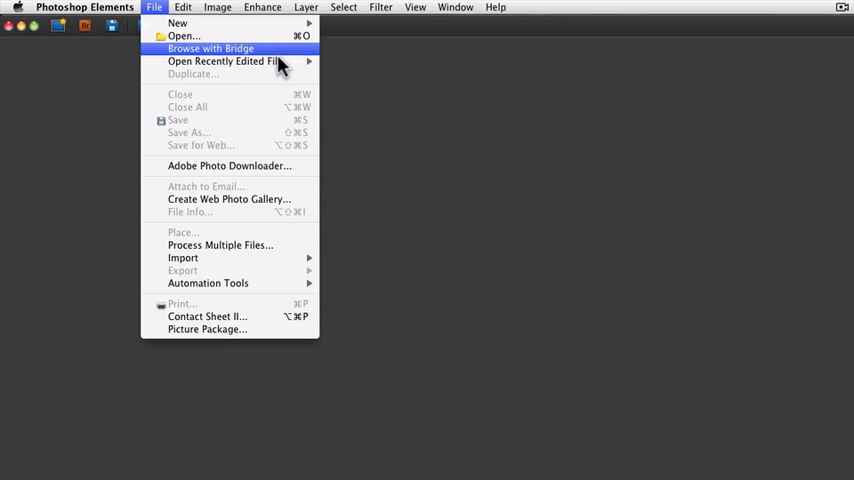
mouse_move(224, 61)
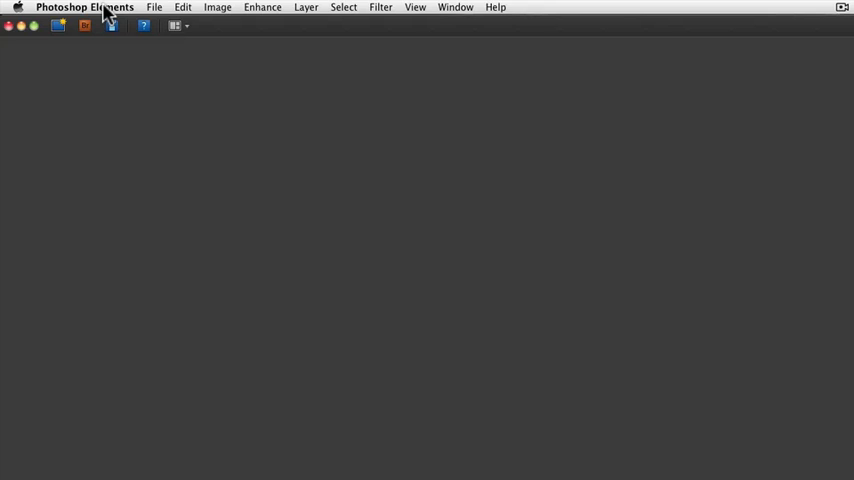
left_click(84, 7)
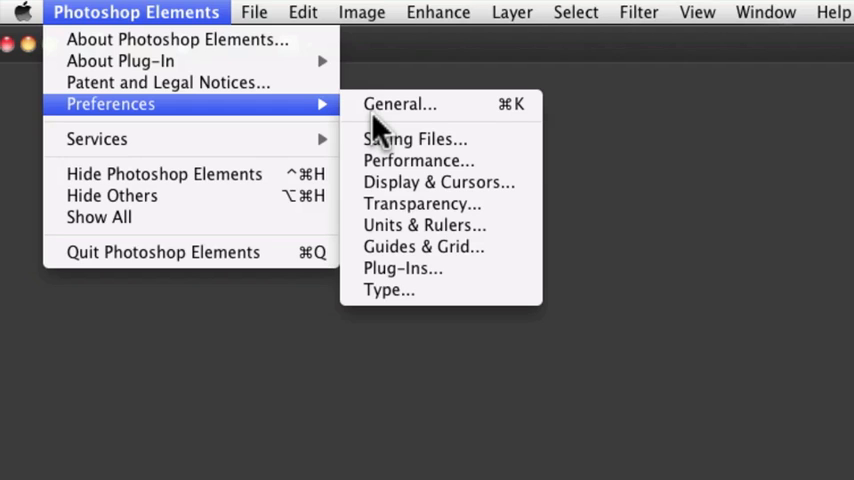
mouse_move(414, 139)
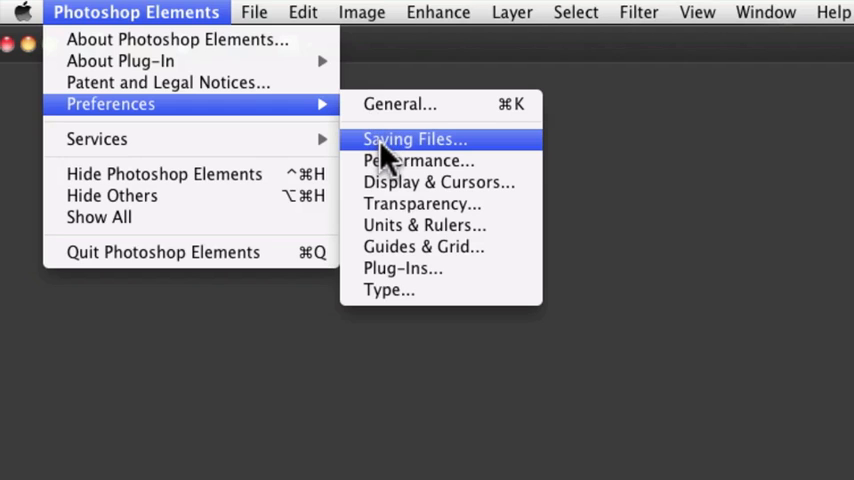
Open the Saving Files preferences to raise the recent file list to 30
left_click(414, 139)
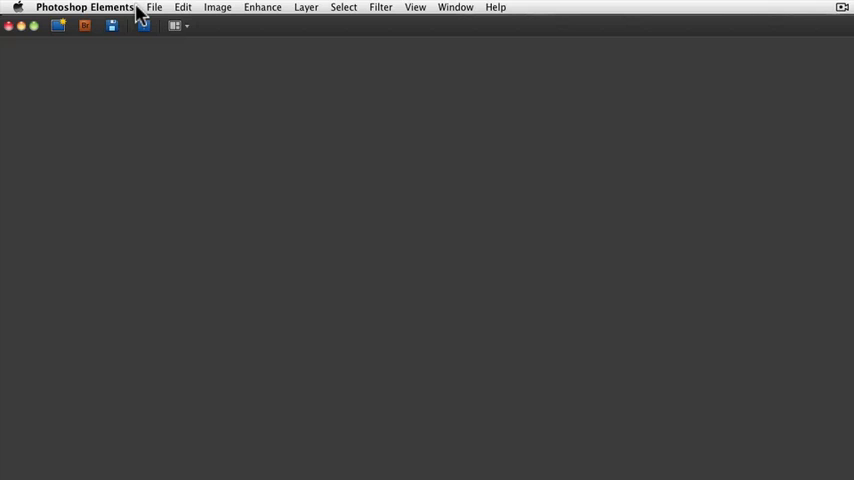
Open the File menu to confirm Open Recently Edited File now lists 30 images
left_click(154, 7)
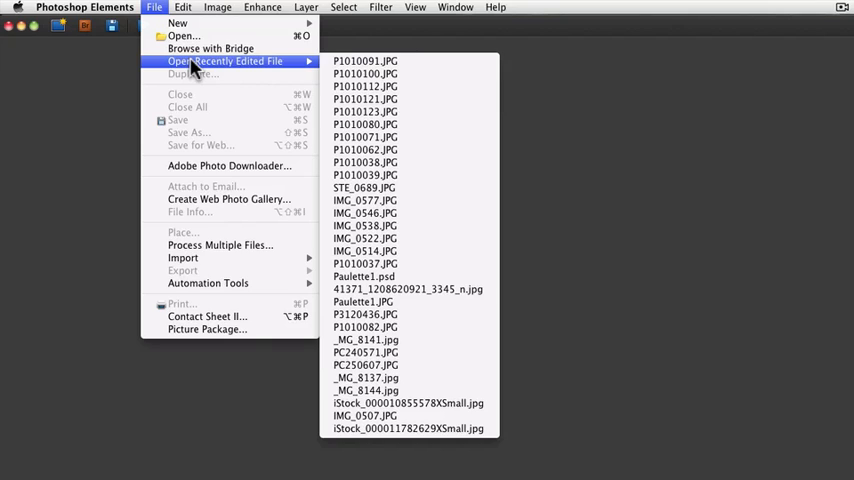
mouse_move(377, 200)
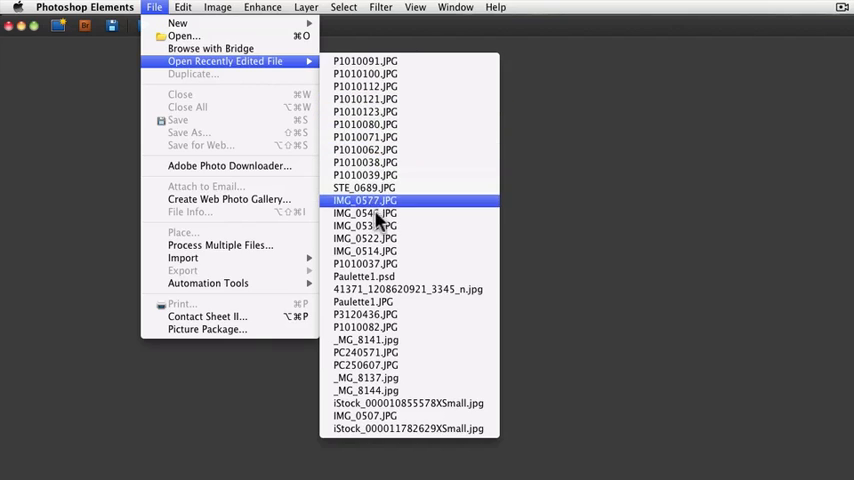